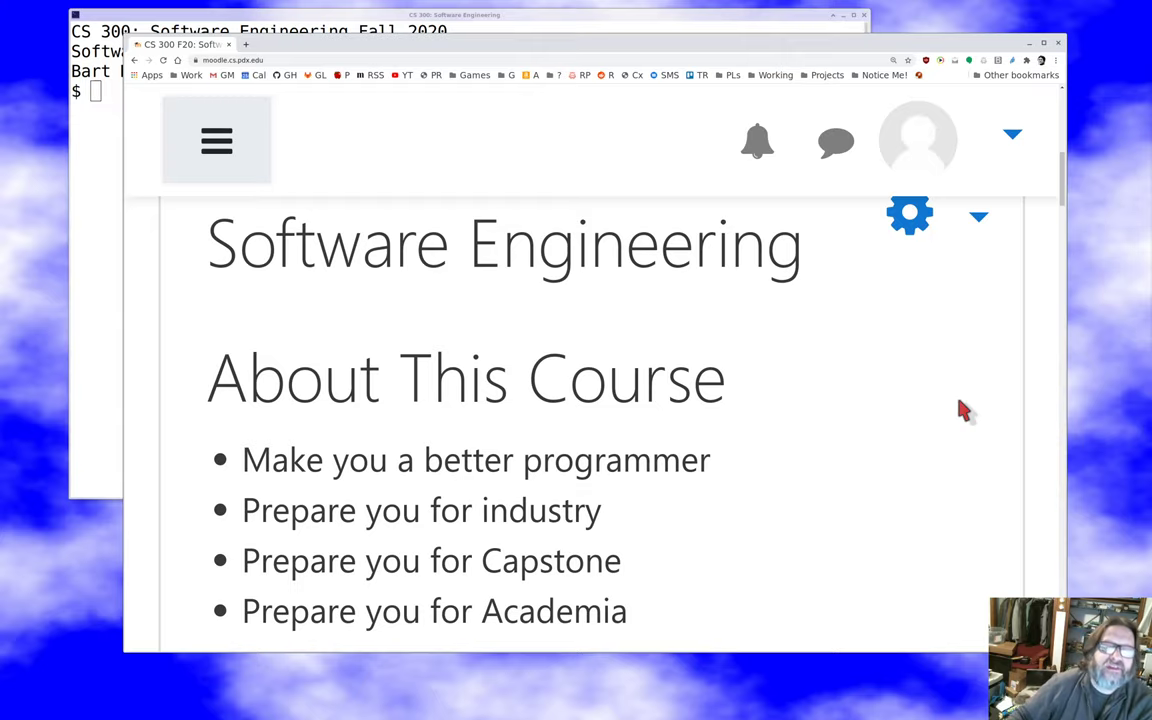
{"action": "scroll", "scroll_direction": "down", "scroll_amount": 3}
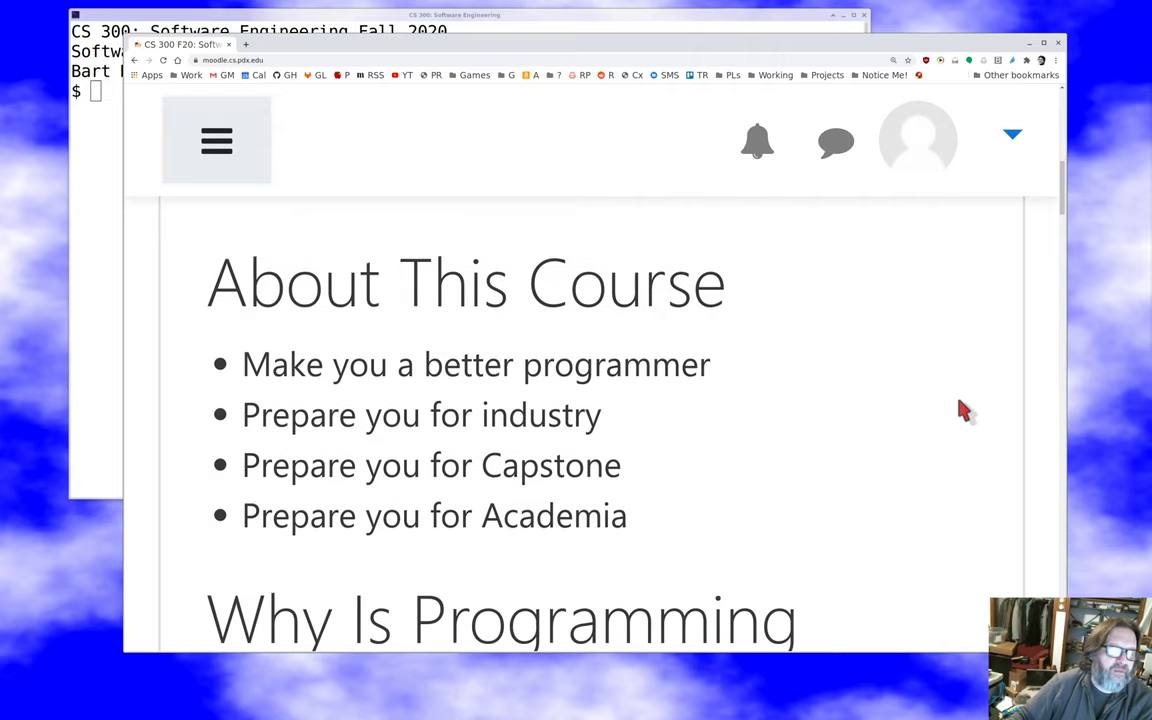
{"action": "scroll", "scroll_direction": "down", "scroll_amount": 3}
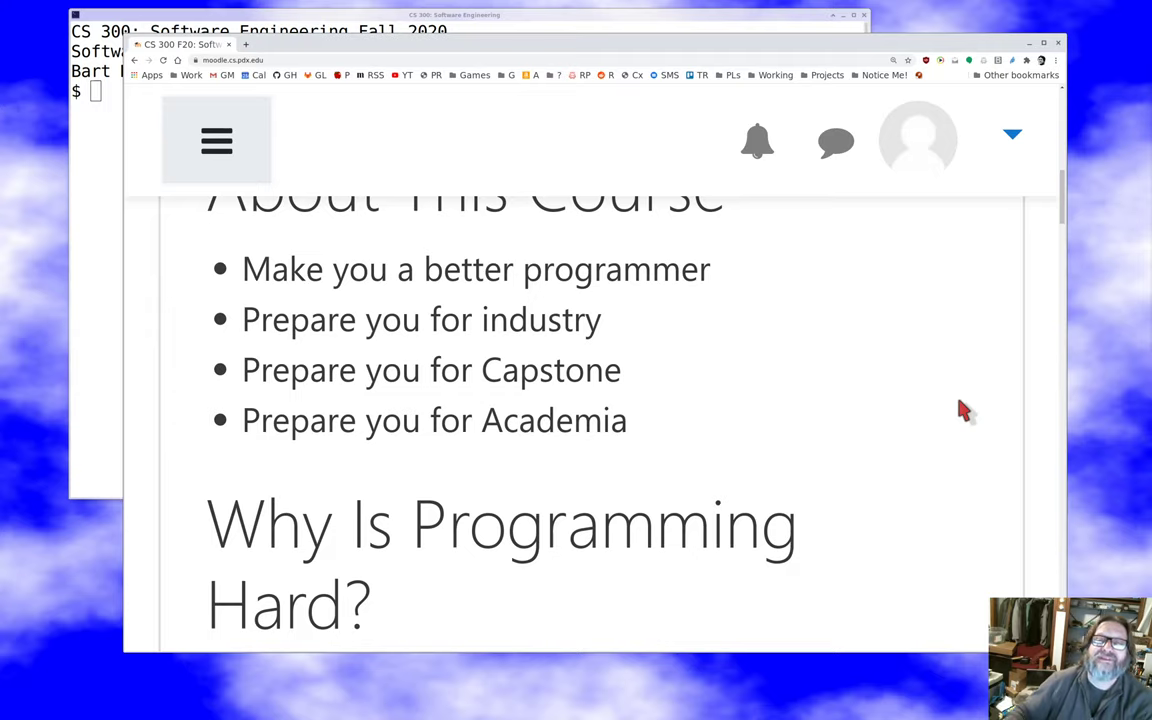
{"action": "scroll", "scroll_direction": "down", "scroll_amount": 3}
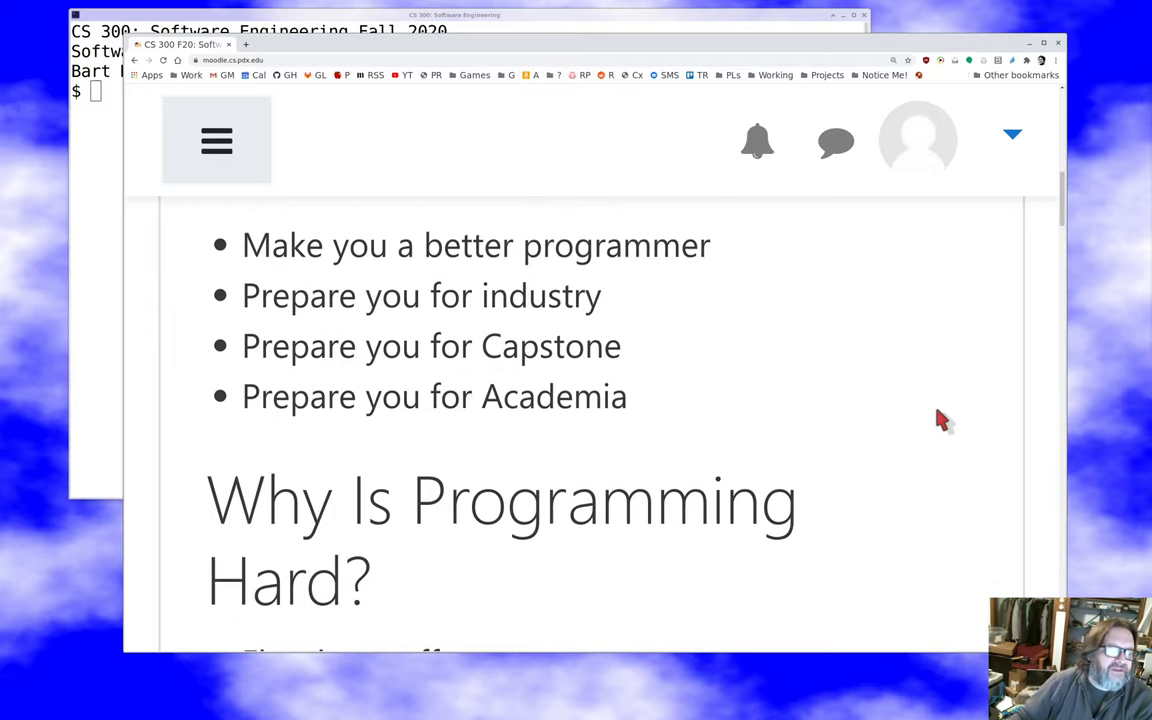
{"action": "scroll", "scroll_direction": "down", "scroll_amount": 3}
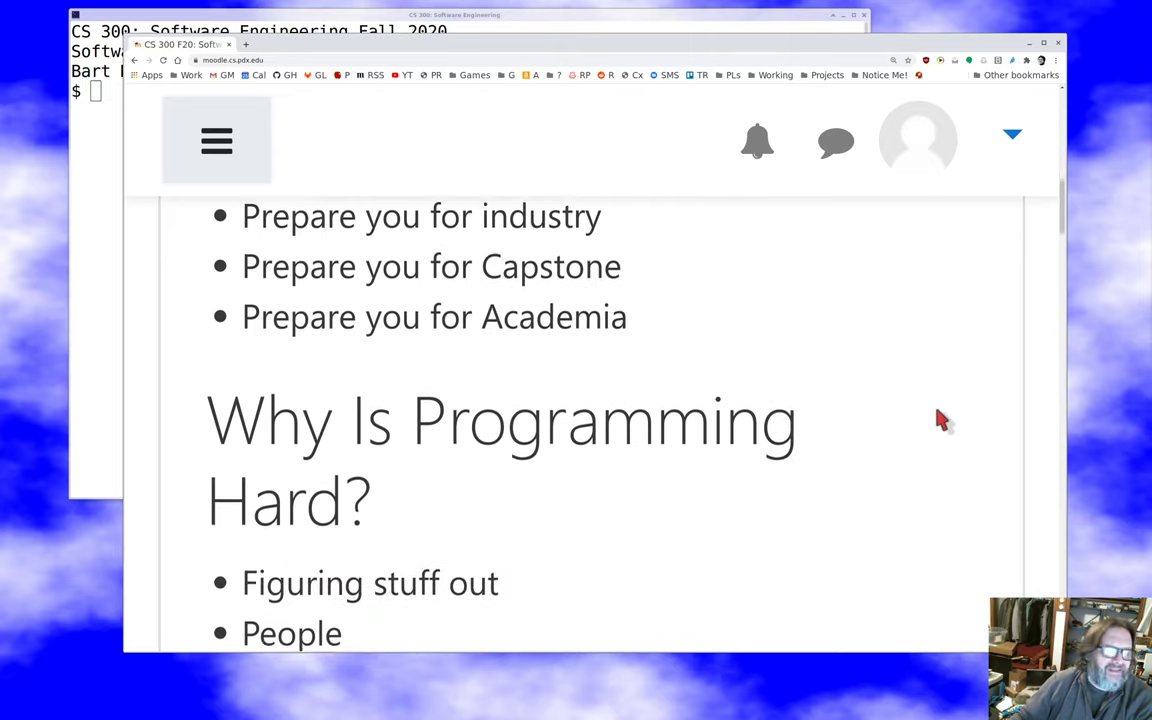
{"action": "scroll", "scroll_direction": "down", "scroll_amount": 3}
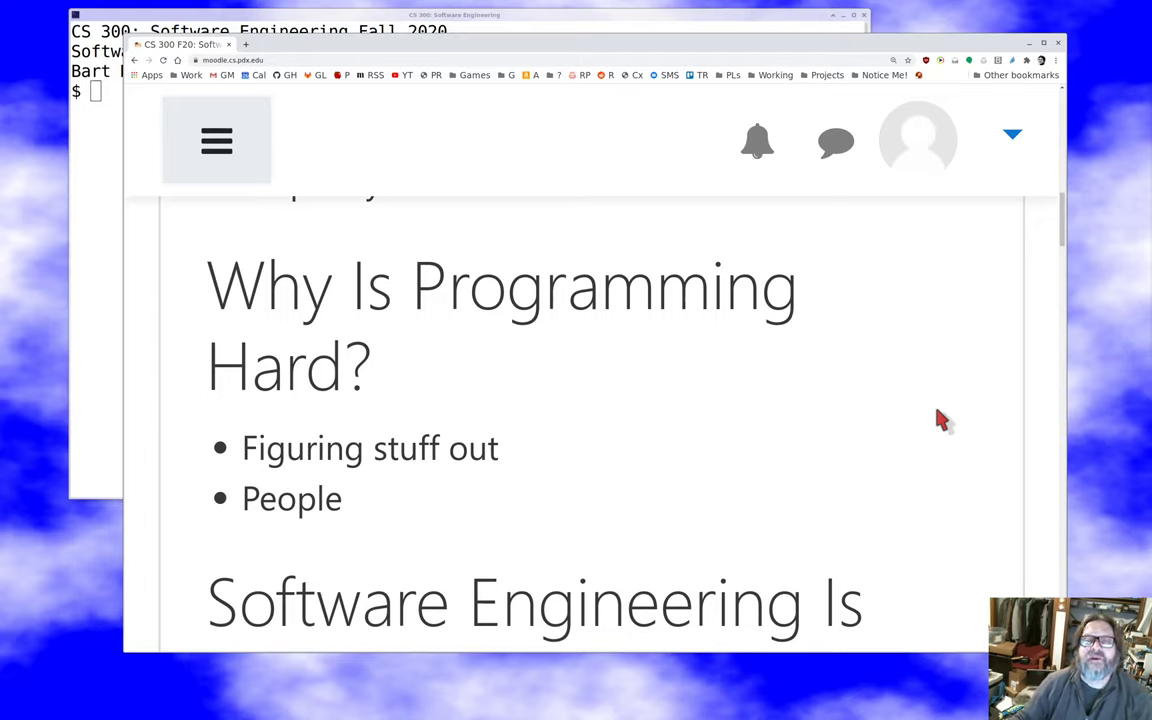
{"action": "scroll", "scroll_direction": "down", "scroll_amount": 3}
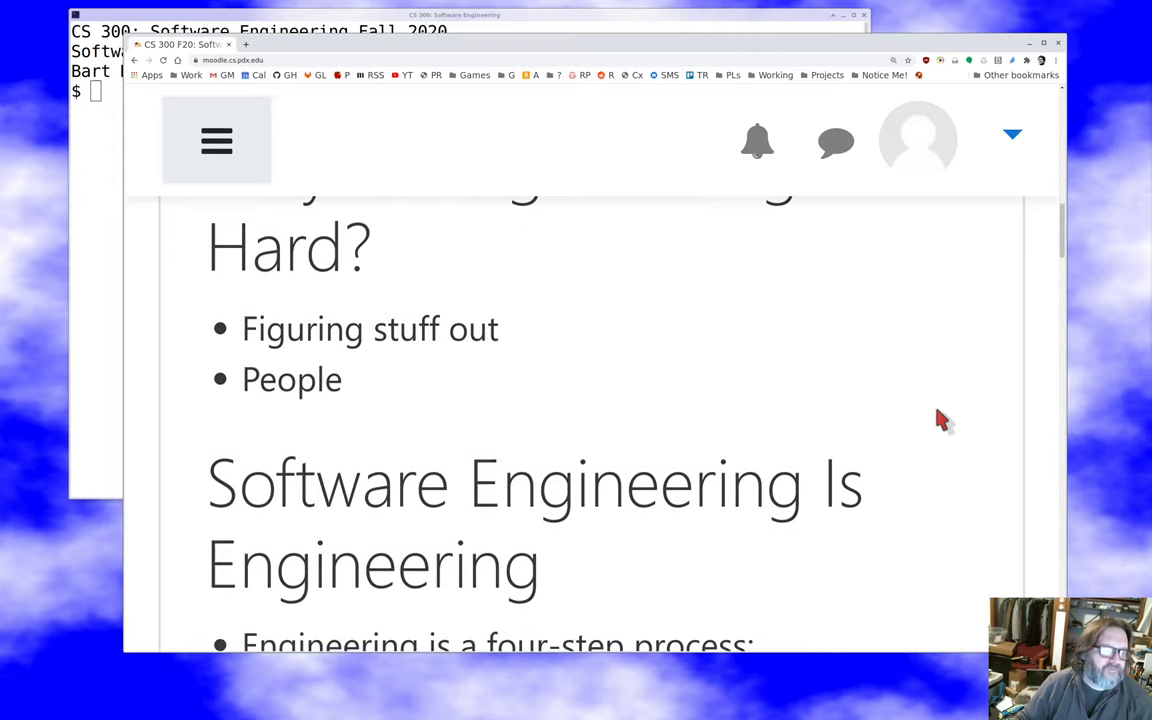
{"action": "scroll", "scroll_direction": "down", "scroll_amount": 3}
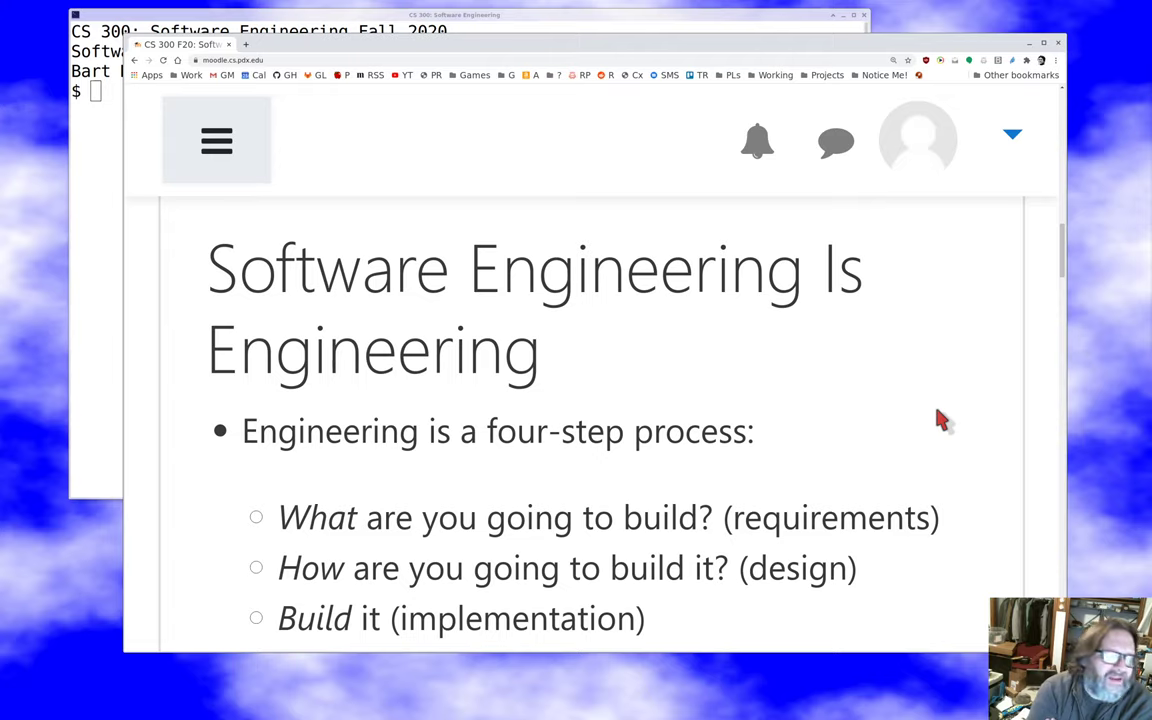
{"action": "scroll", "scroll_direction": "down", "scroll_amount": 3}
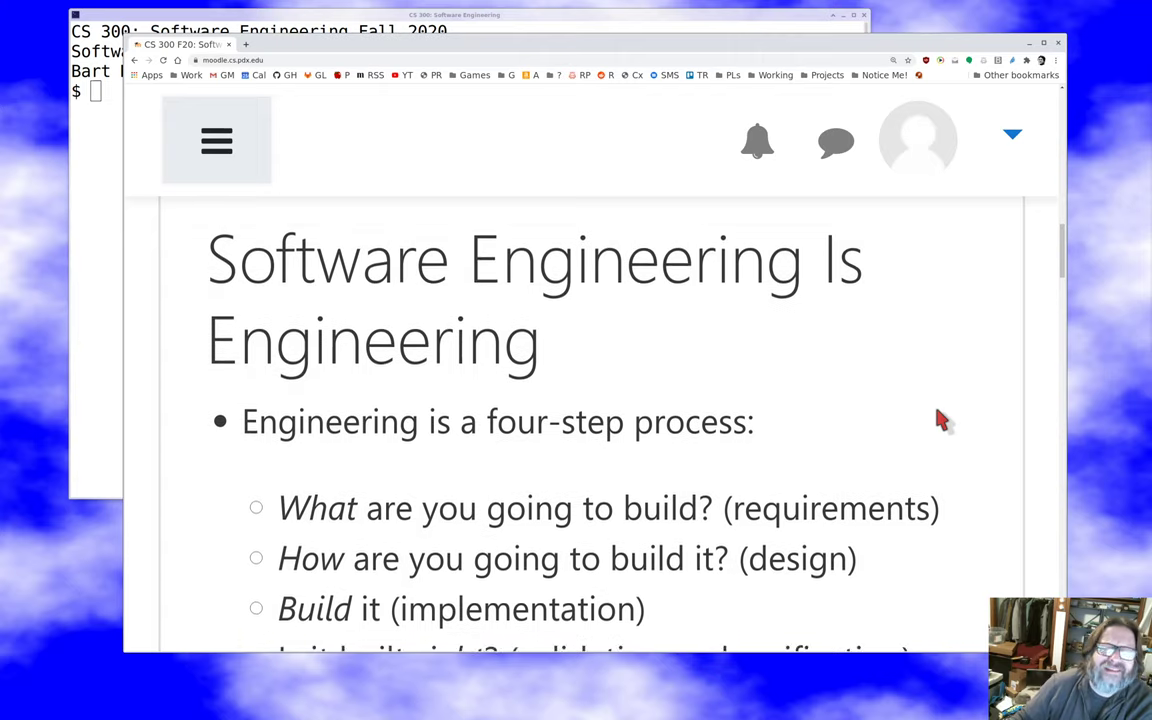
{"action": "scroll", "scroll_direction": "down", "scroll_amount": 3}
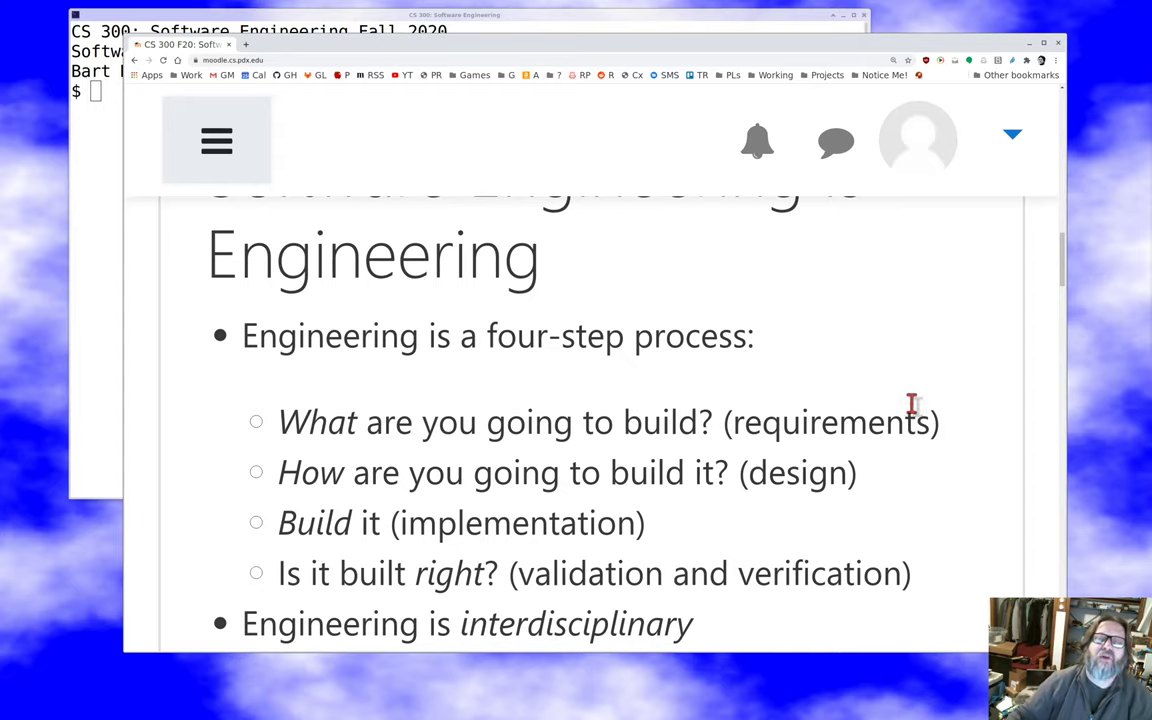
{"action": "scroll", "scroll_direction": "down", "scroll_amount": 3}
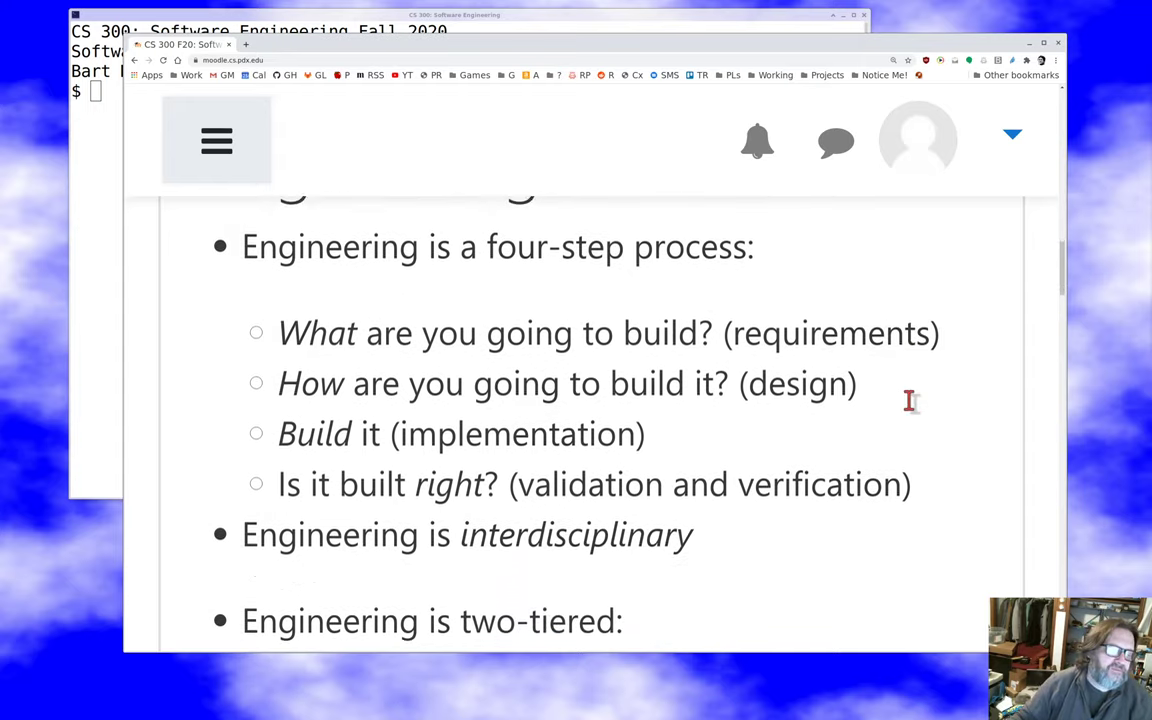
{"action": "scroll", "scroll_direction": "down", "scroll_amount": 3}
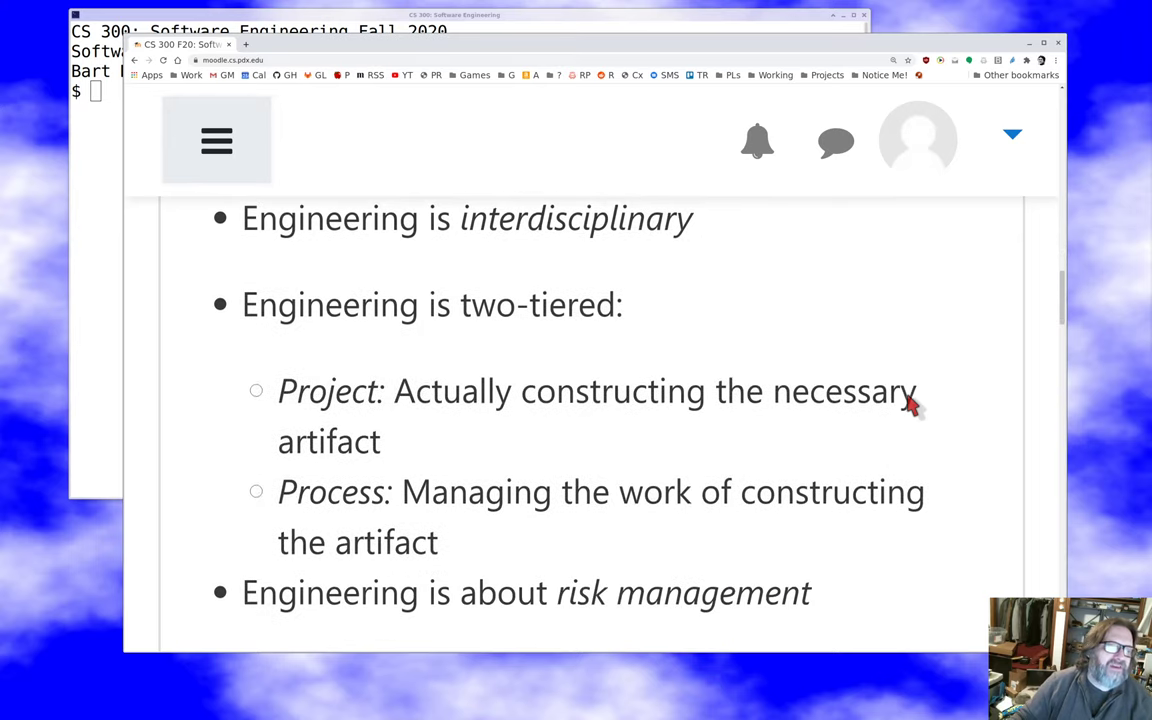
{"action": "mouse_move", "coordinate": [910, 404]}
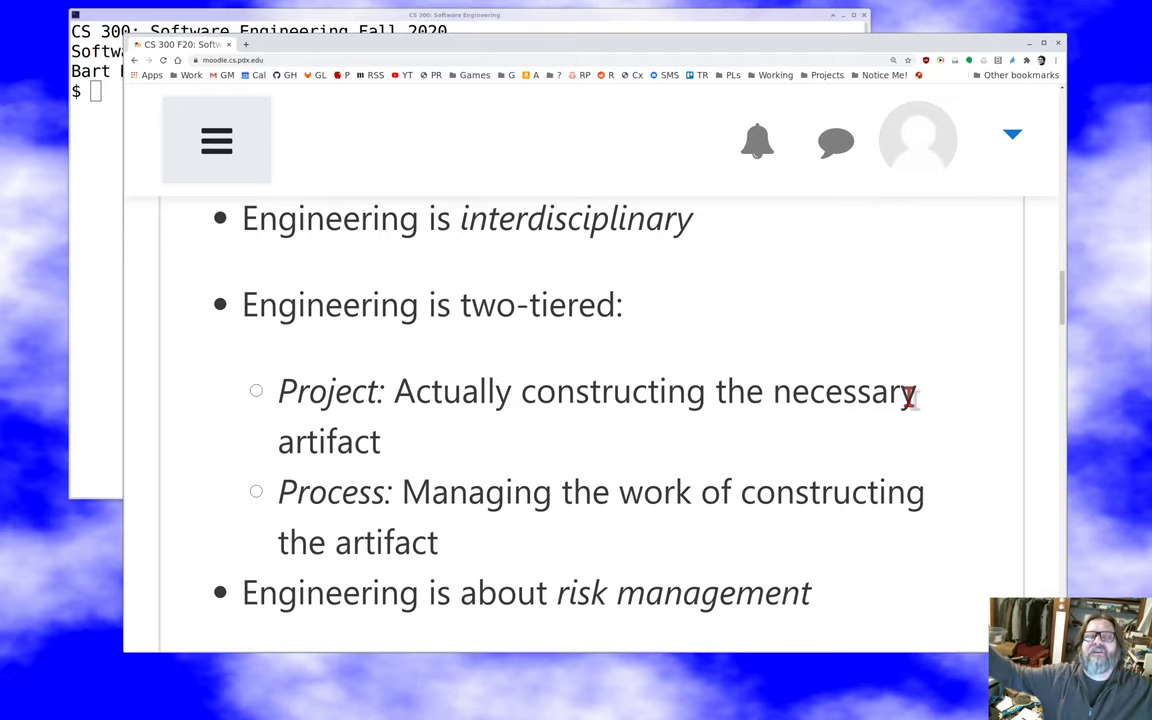
{"action": "mouse_move", "coordinate": [864, 428]}
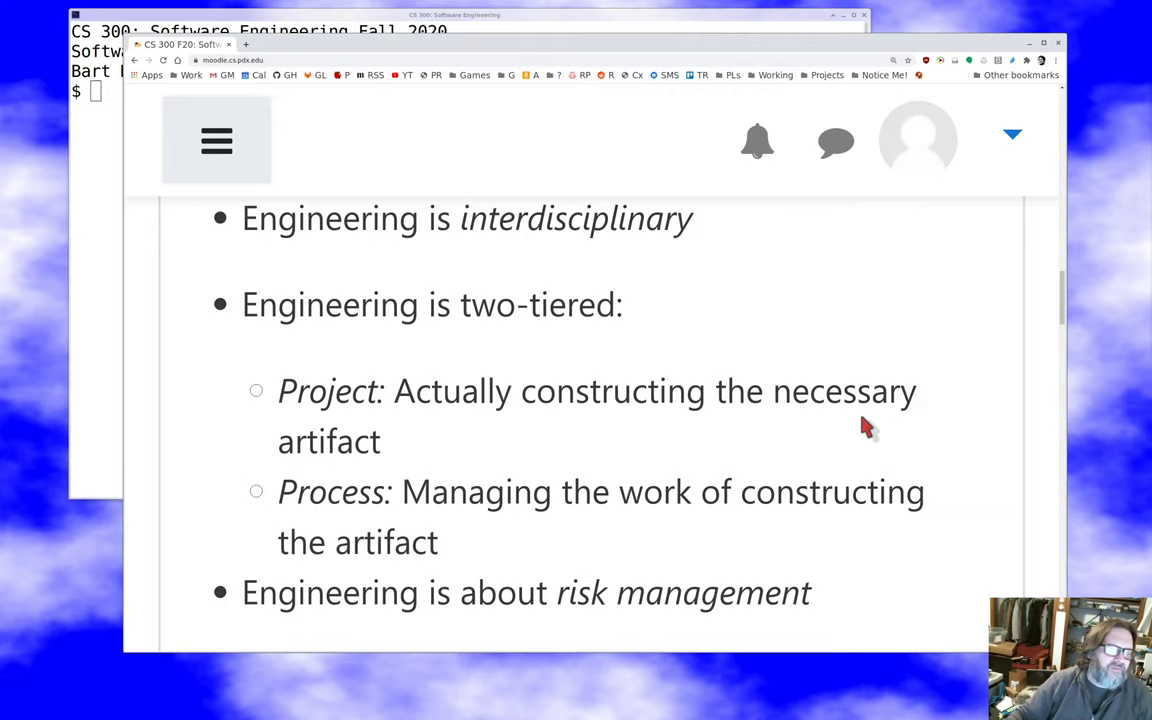
{"action": "scroll", "scroll_direction": "down", "scroll_amount": 3}
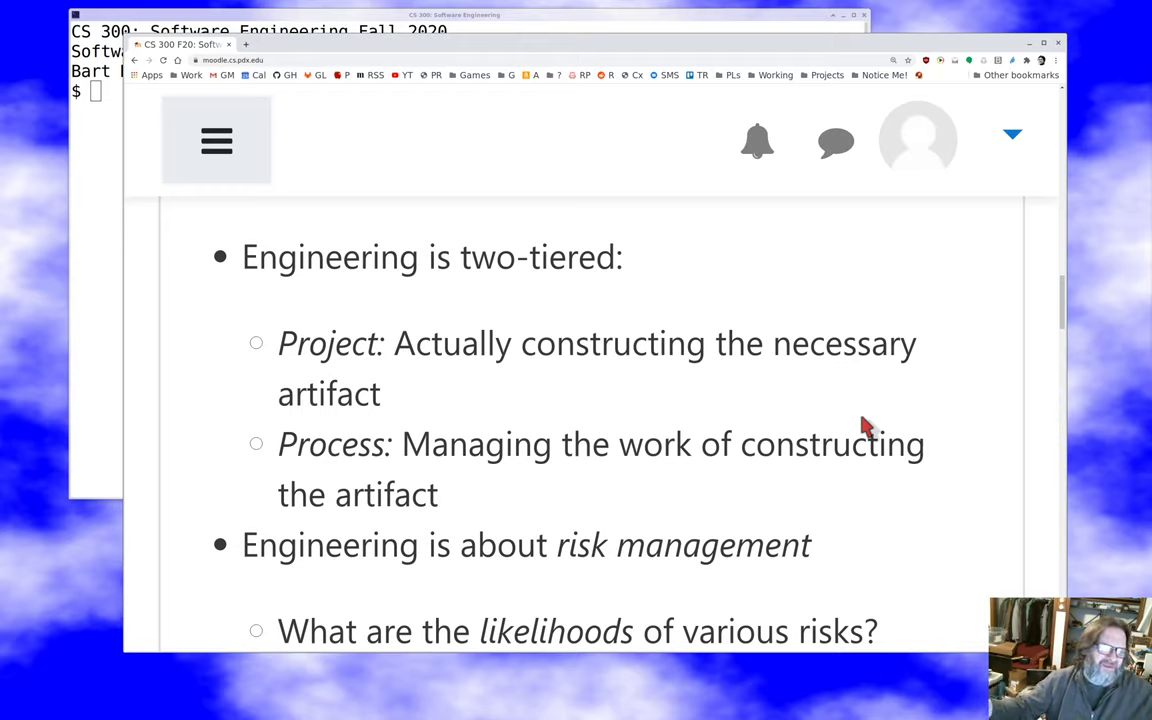
{"action": "scroll", "scroll_direction": "down", "scroll_amount": 3}
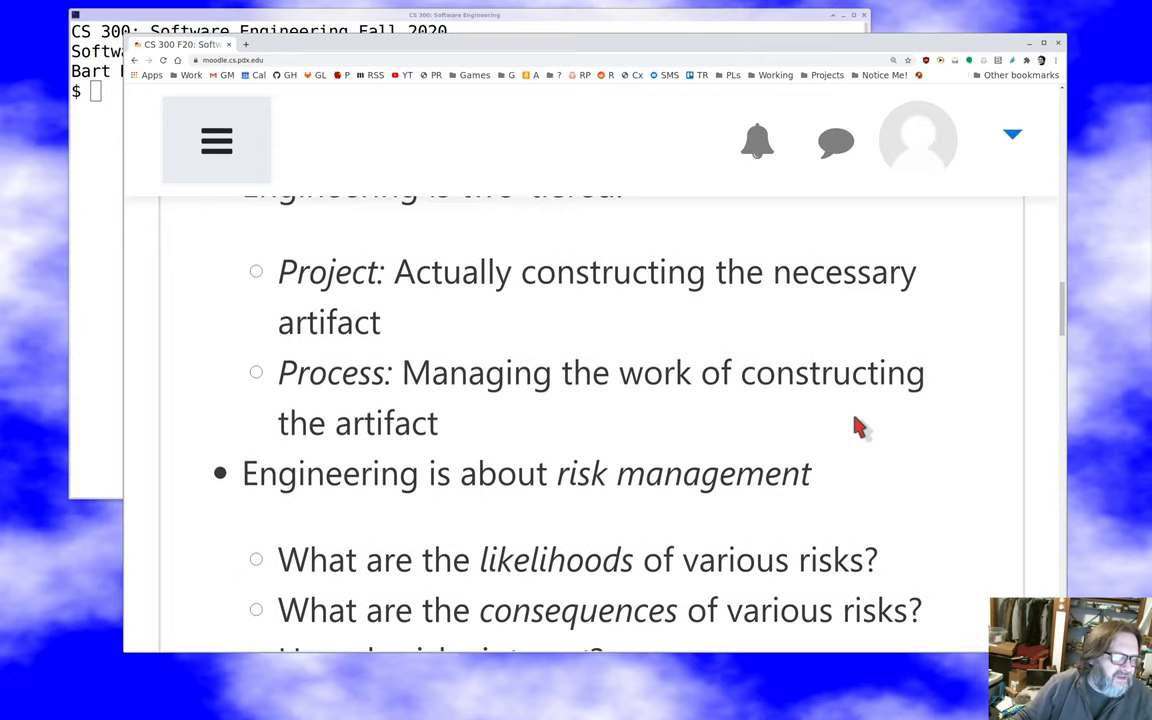
{"action": "scroll", "scroll_direction": "down", "scroll_amount": 3}
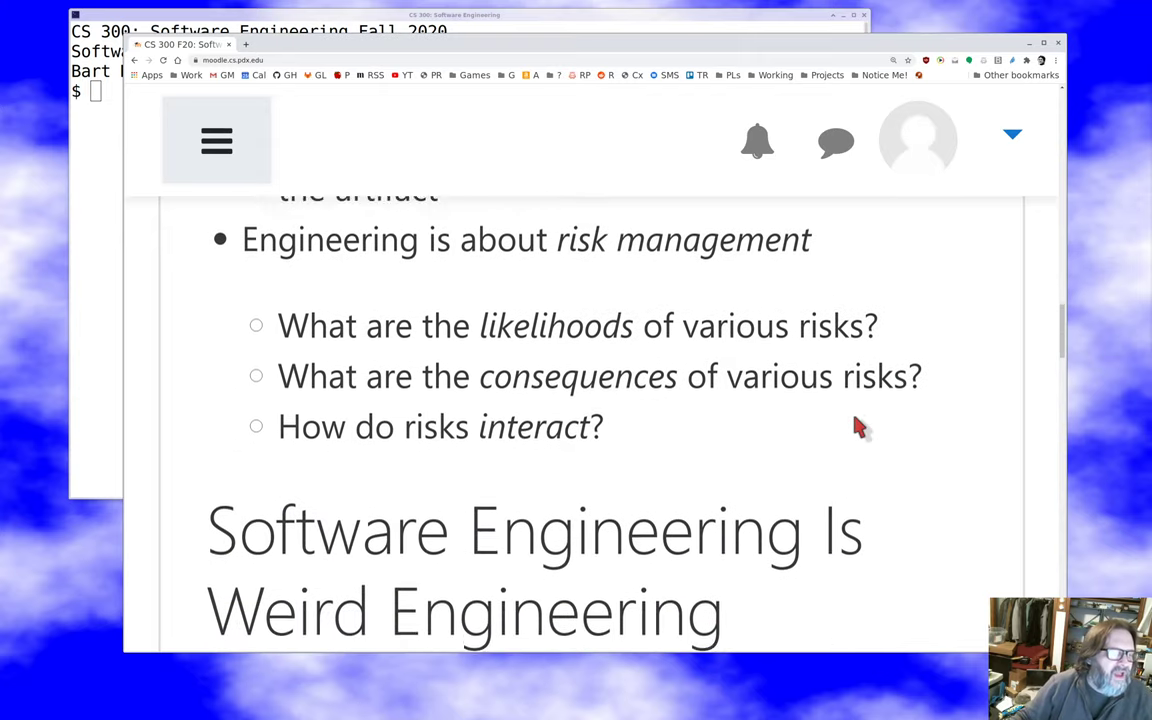
{"action": "scroll", "scroll_direction": "up", "scroll_amount": 3}
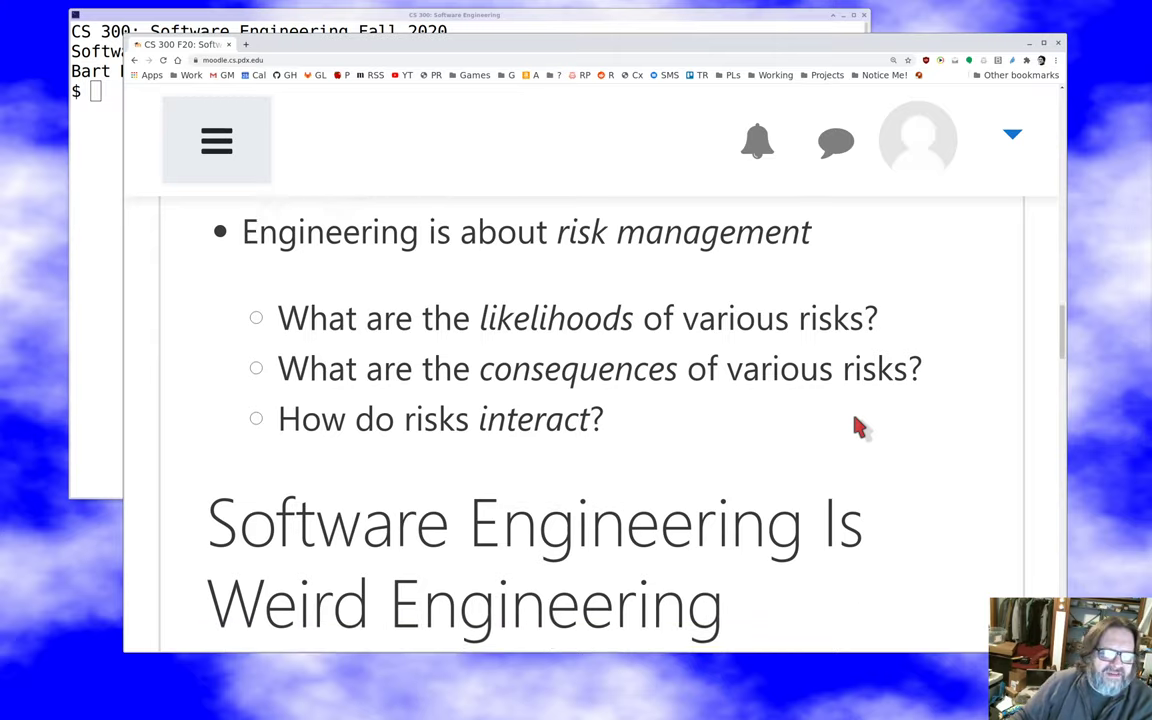
{"action": "scroll", "scroll_direction": "down", "scroll_amount": 3}
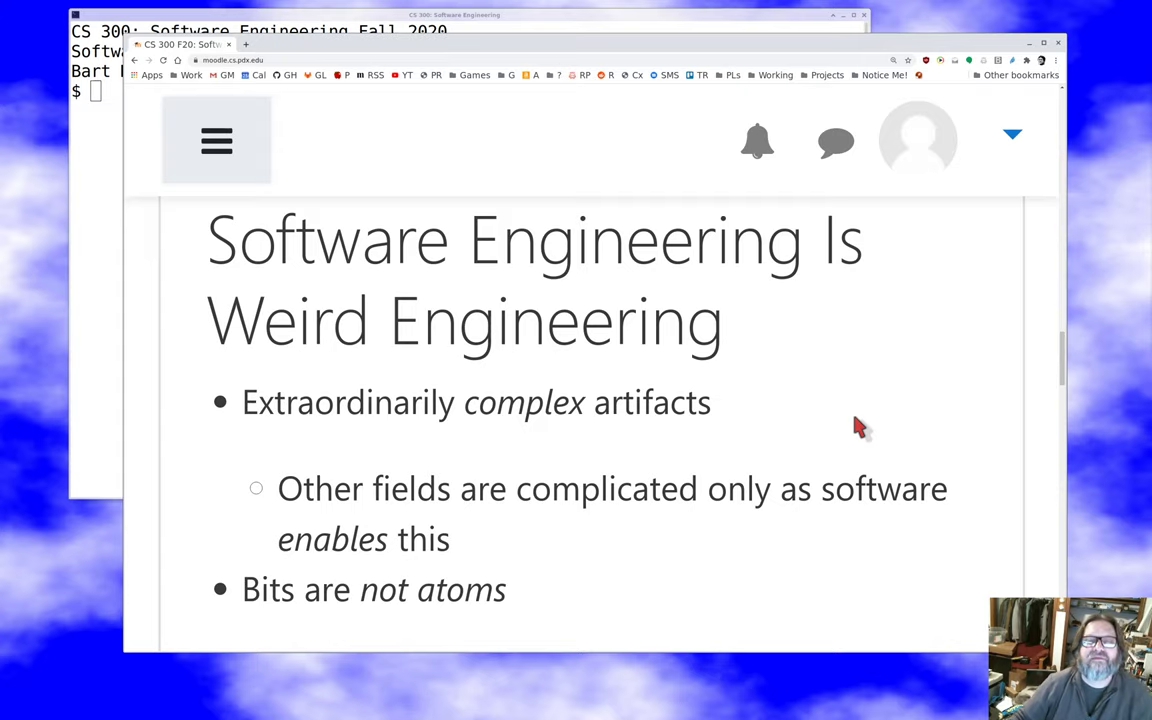
{"action": "scroll", "scroll_direction": "down", "scroll_amount": 3}
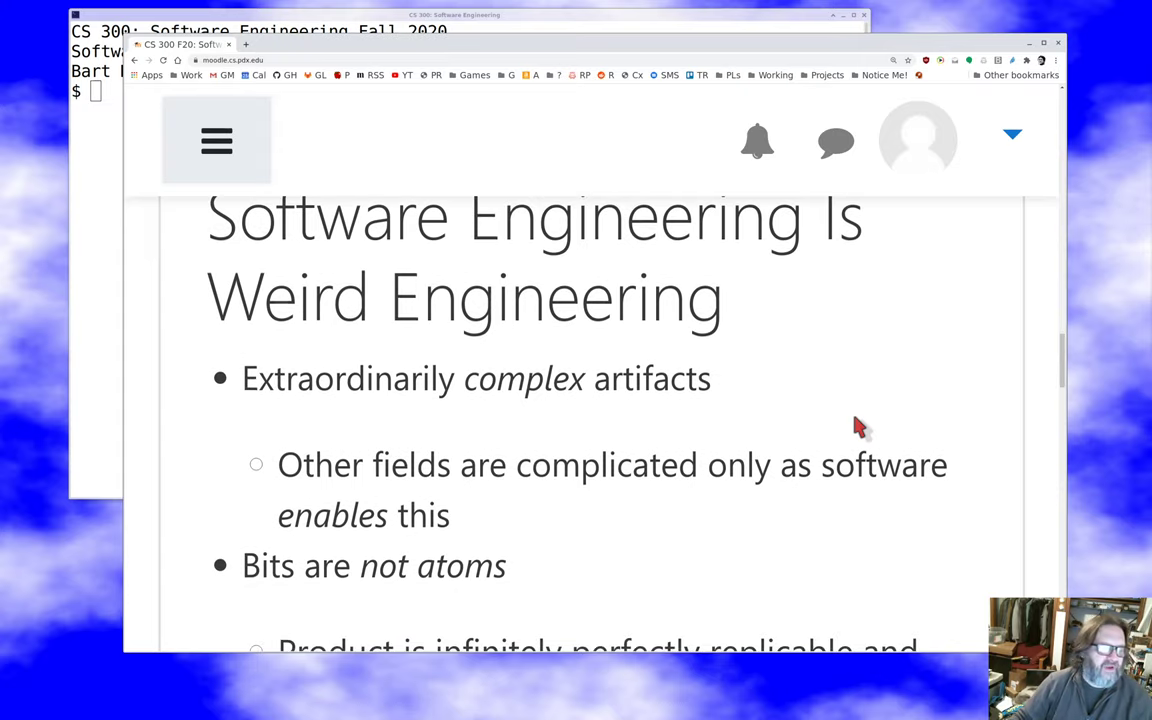
{"action": "scroll", "scroll_direction": "down", "scroll_amount": 3}
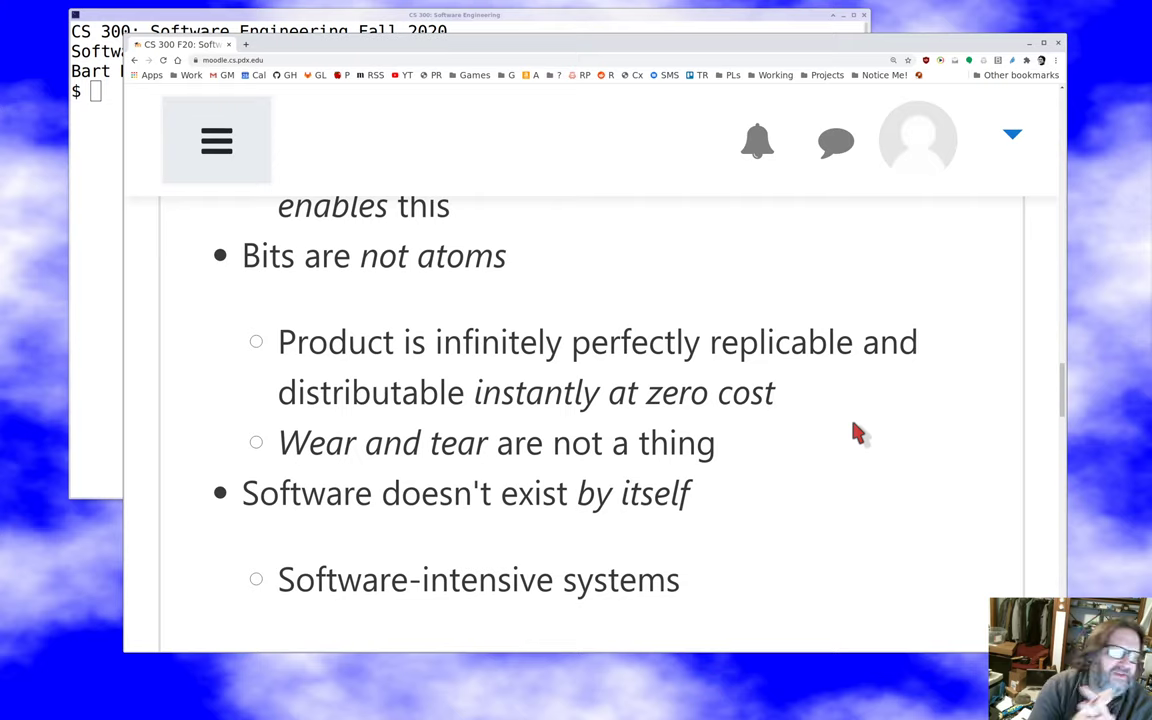
{"action": "scroll", "scroll_direction": "down", "scroll_amount": 3}
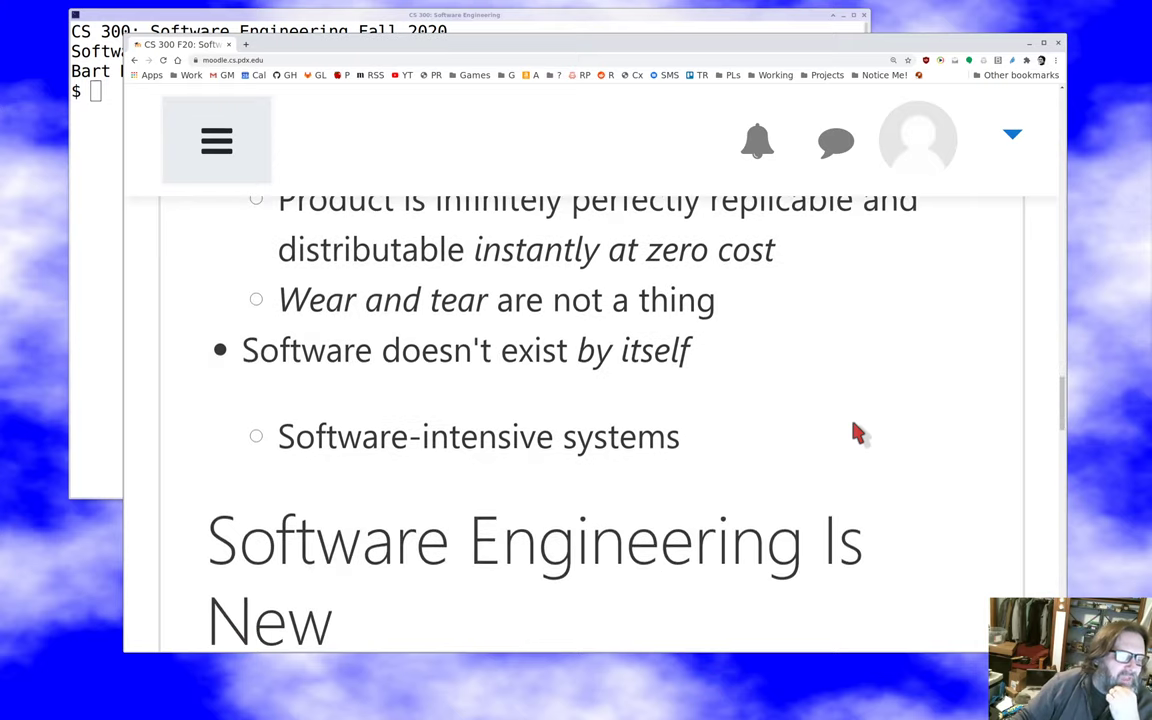
{"action": "scroll", "scroll_direction": "down", "scroll_amount": 3}
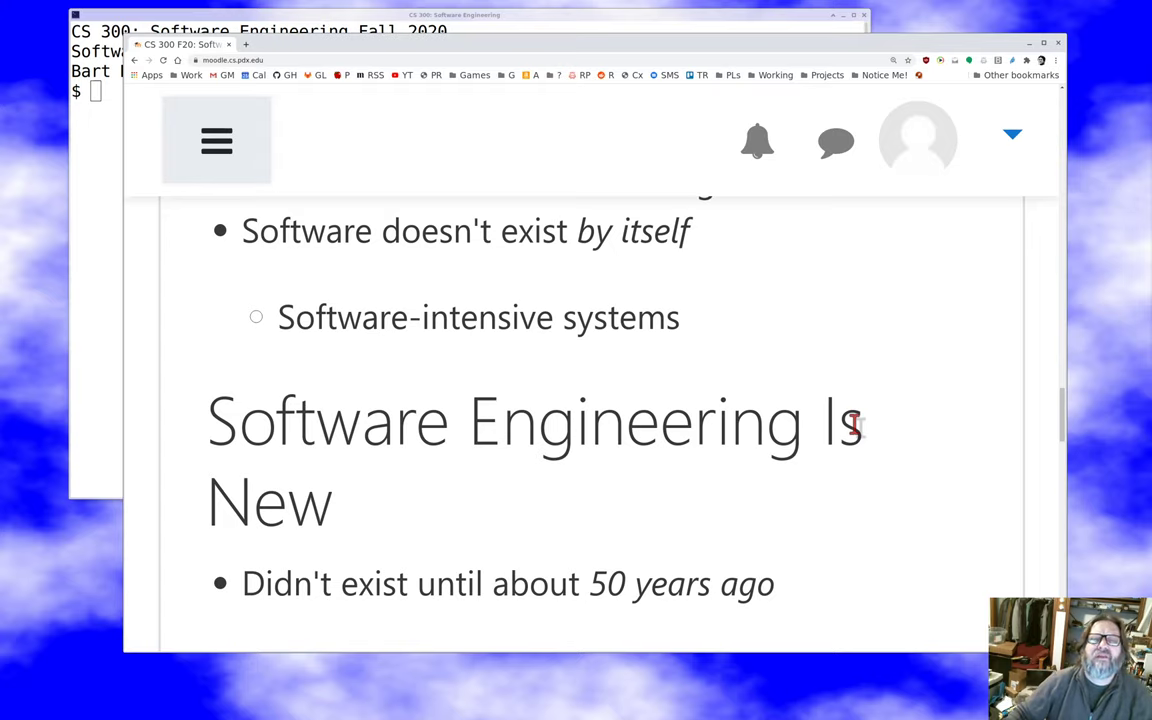
{"action": "scroll", "scroll_direction": "down", "scroll_amount": 3}
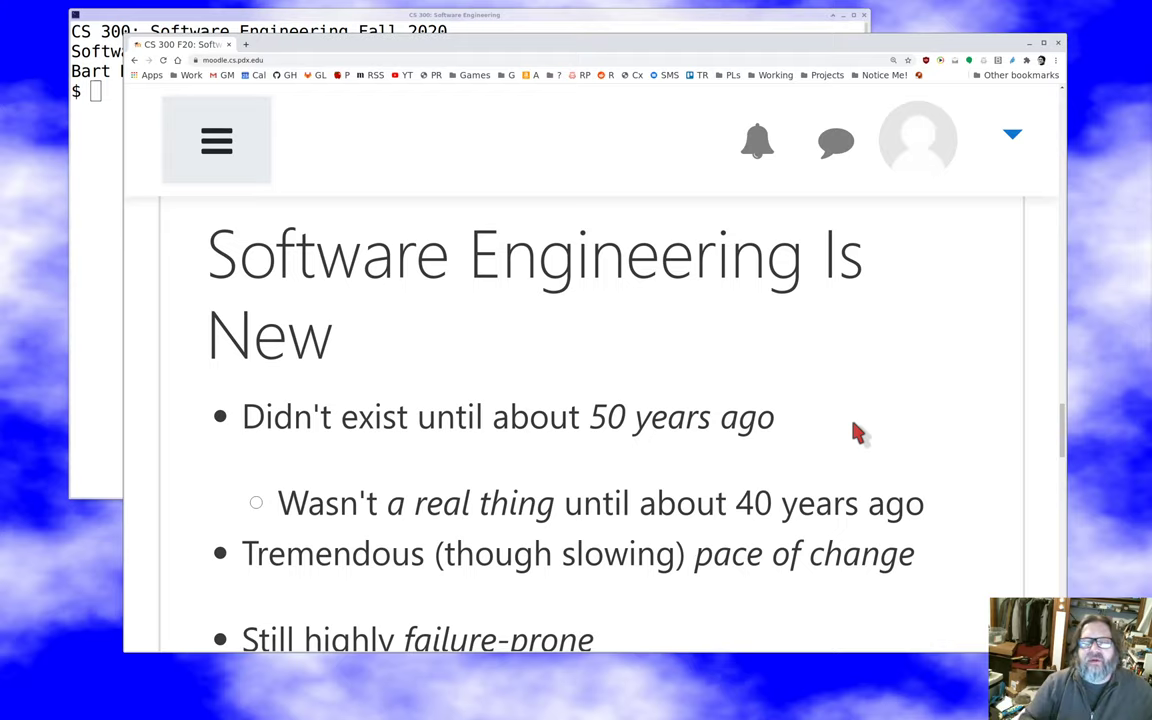
{"action": "scroll", "scroll_direction": "down", "scroll_amount": 3}
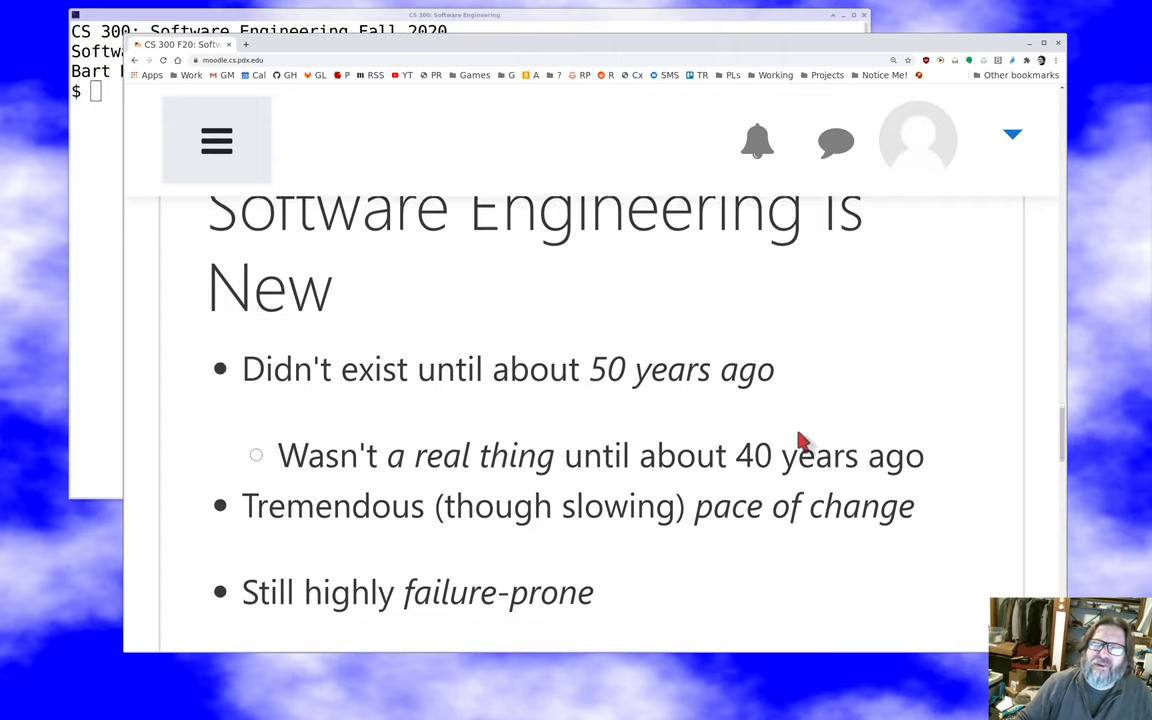
{"action": "scroll", "scroll_direction": "down", "scroll_amount": 3}
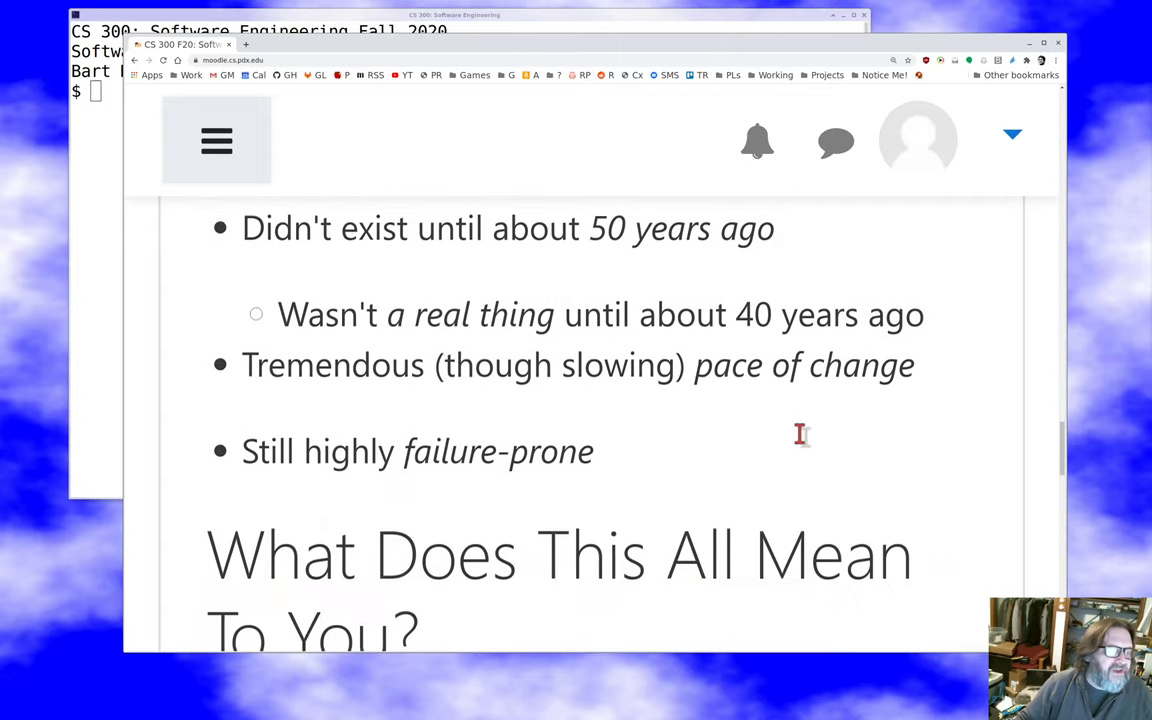
{"action": "scroll", "scroll_direction": "down", "scroll_amount": 3}
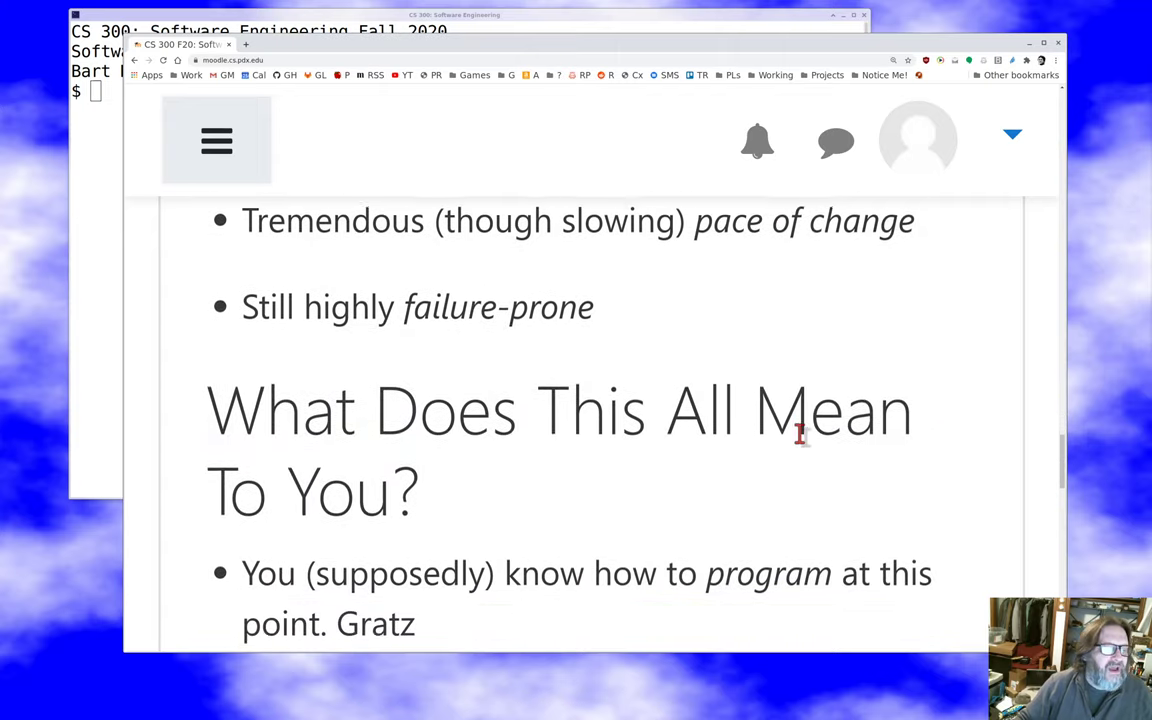
{"action": "scroll", "scroll_direction": "up", "scroll_amount": 3}
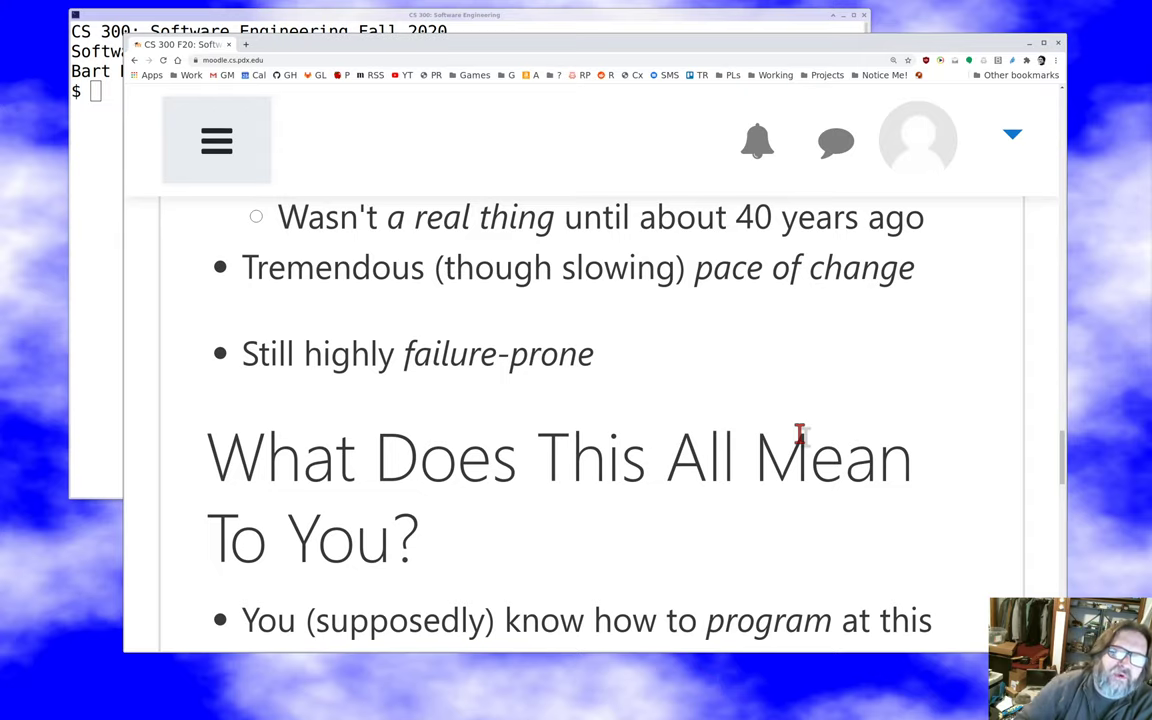
{"action": "scroll", "scroll_direction": "up", "scroll_amount": 3}
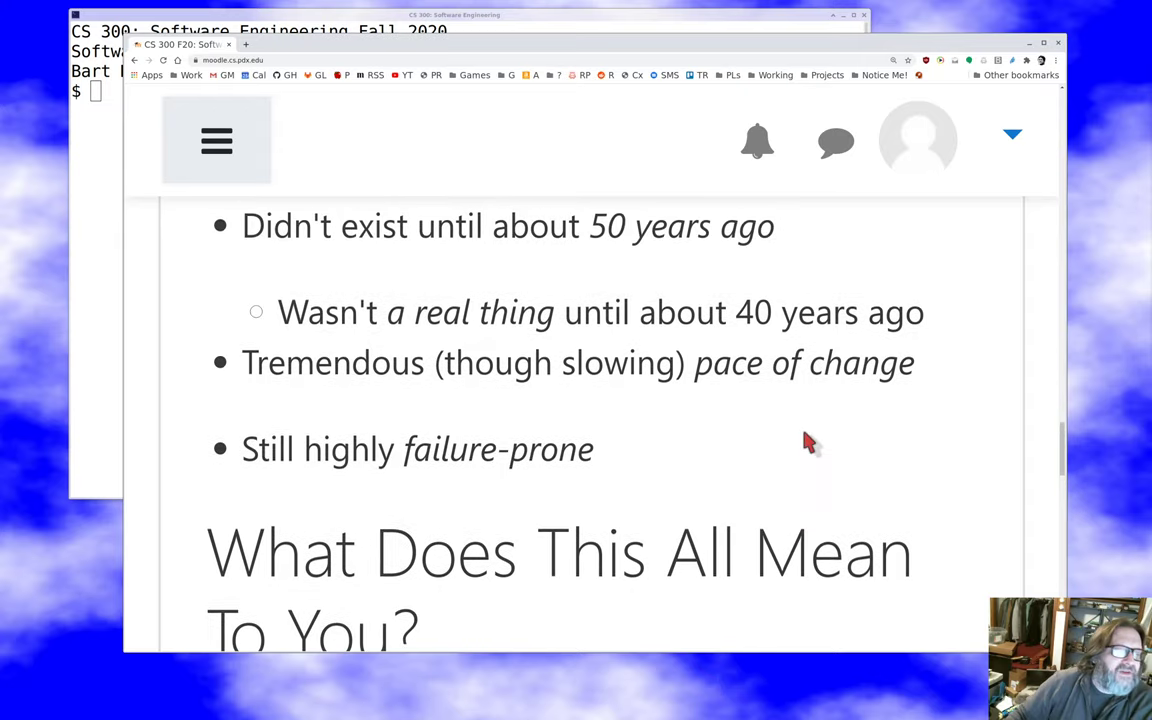
{"action": "scroll", "scroll_direction": "up", "scroll_amount": 3}
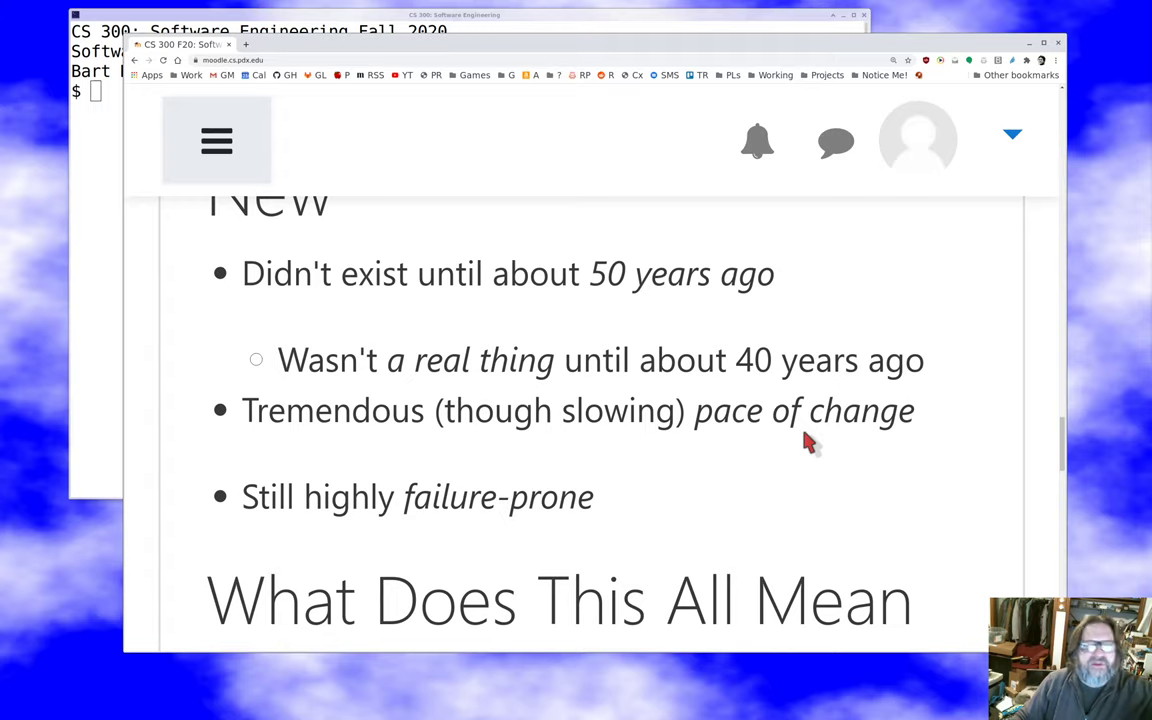
{"action": "scroll", "scroll_direction": "down", "scroll_amount": 3}
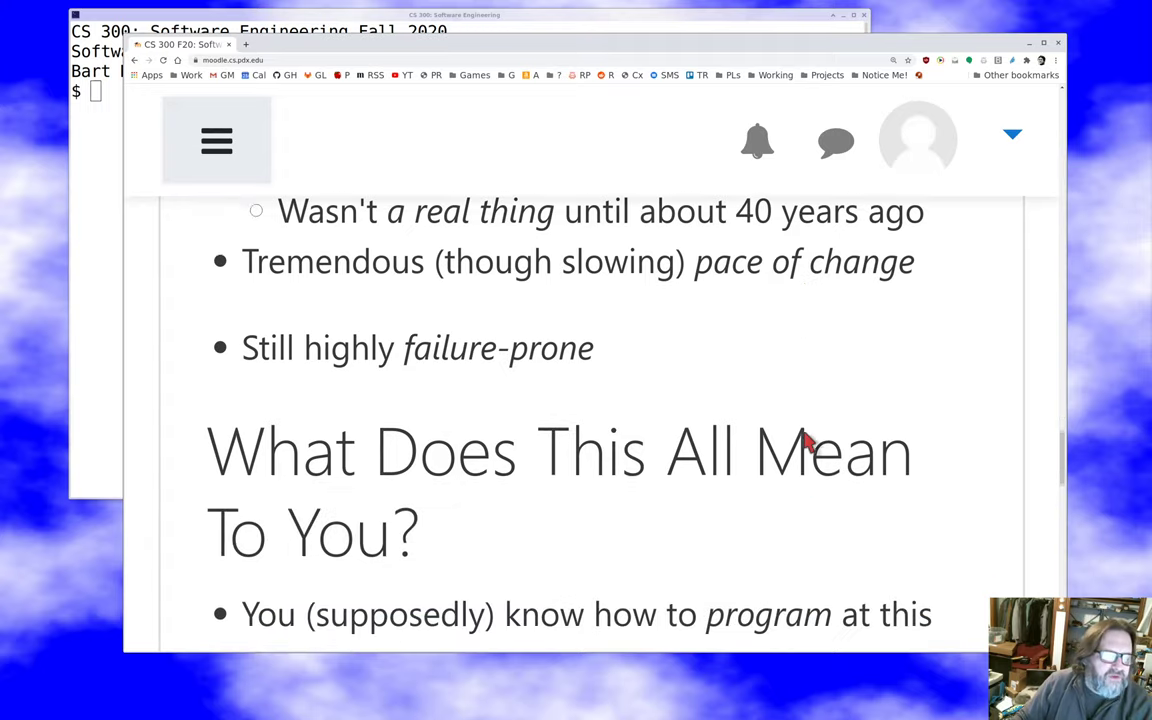
{"action": "scroll", "scroll_direction": "down", "scroll_amount": 3}
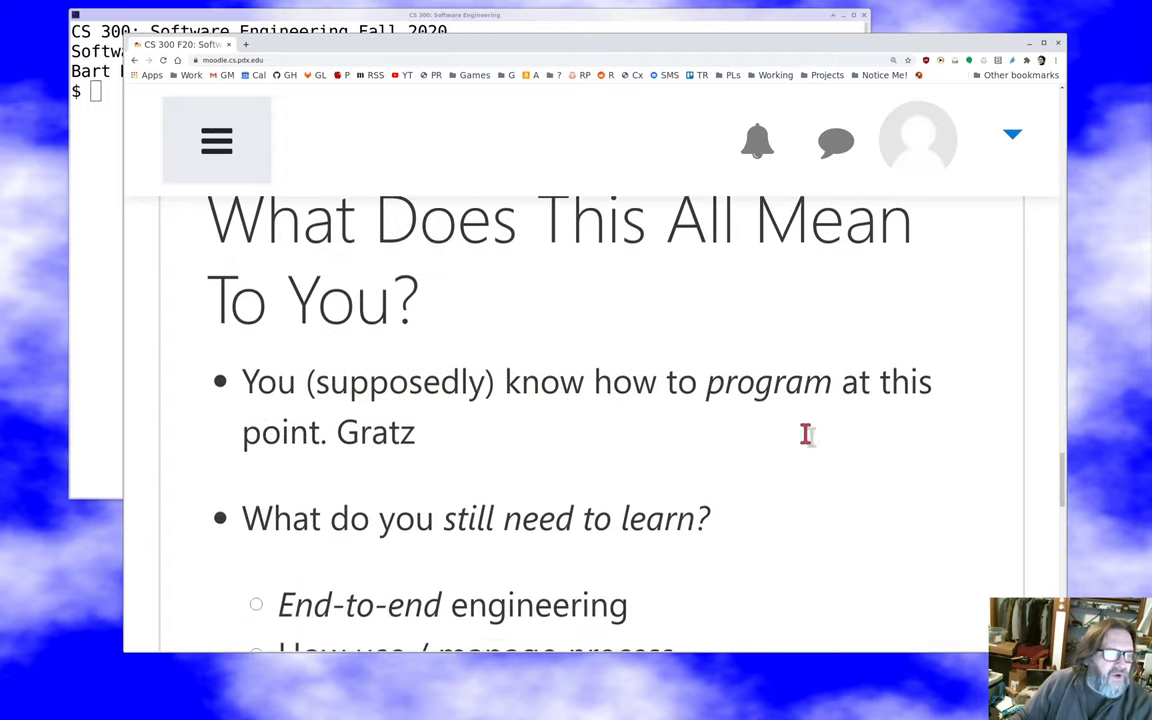
{"action": "mouse_move", "coordinate": [808, 444]}
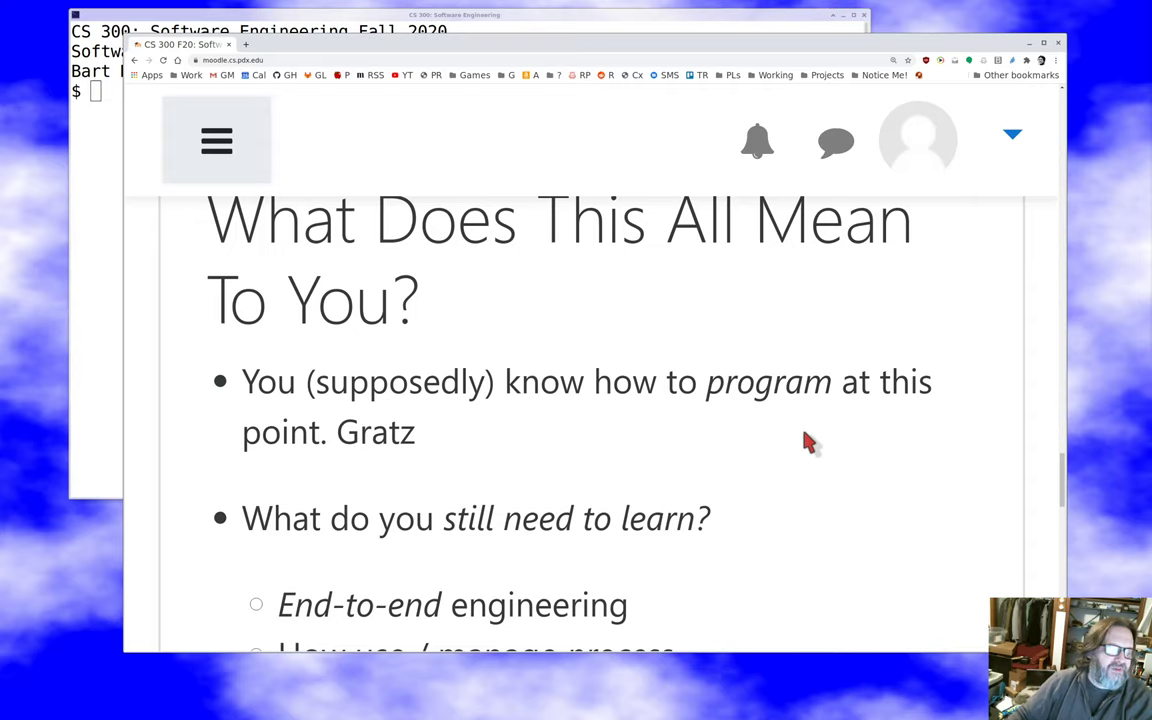
{"action": "scroll", "scroll_direction": "down", "scroll_amount": 3}
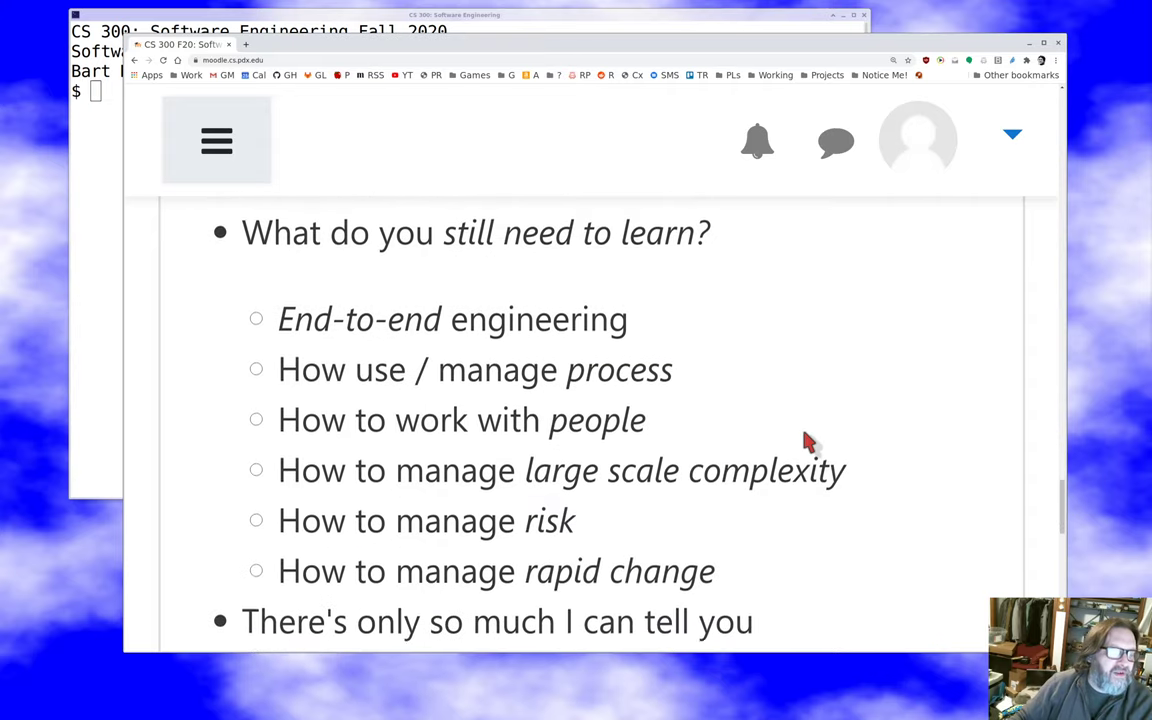
{"action": "scroll", "scroll_direction": "down", "scroll_amount": 3}
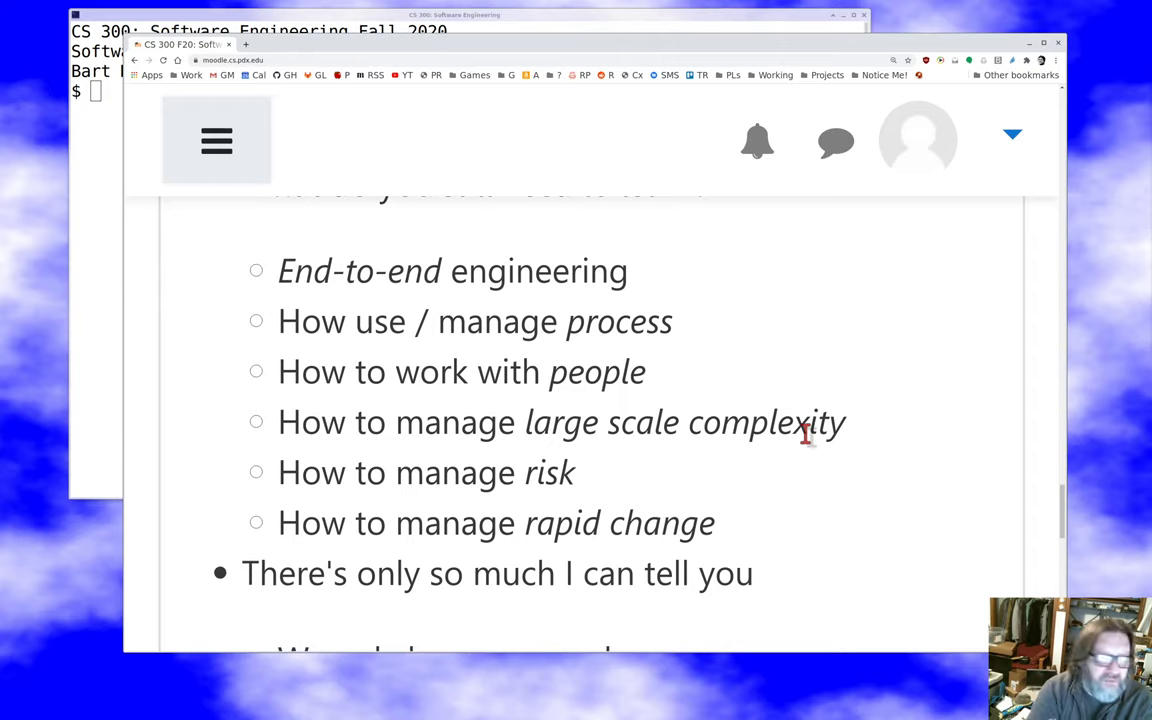
{"action": "mouse_move", "coordinate": [796, 436]}
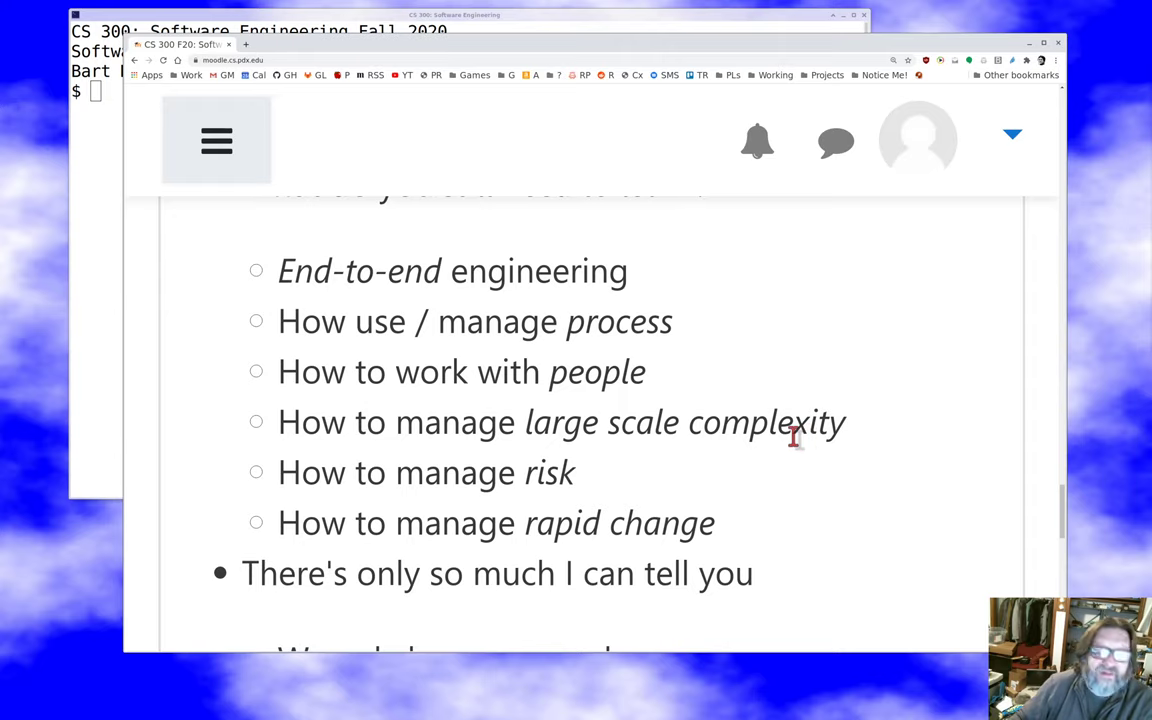
{"action": "scroll", "scroll_direction": "down", "scroll_amount": 3}
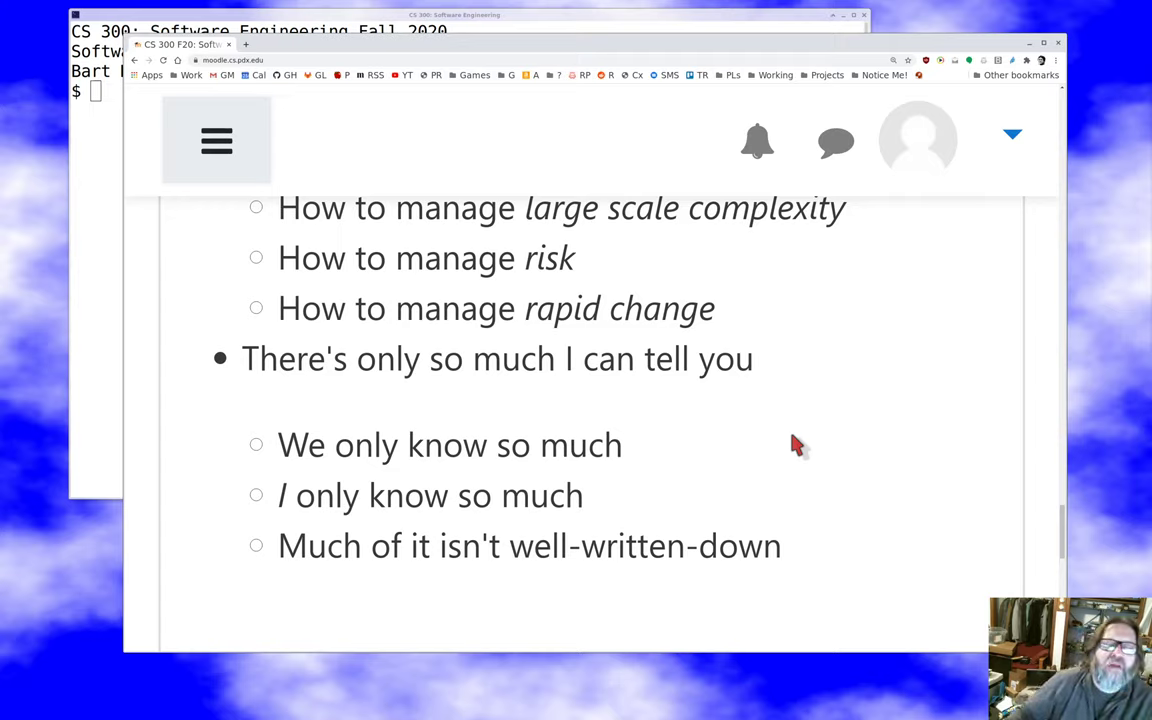
{"action": "scroll", "scroll_direction": "down", "scroll_amount": 3}
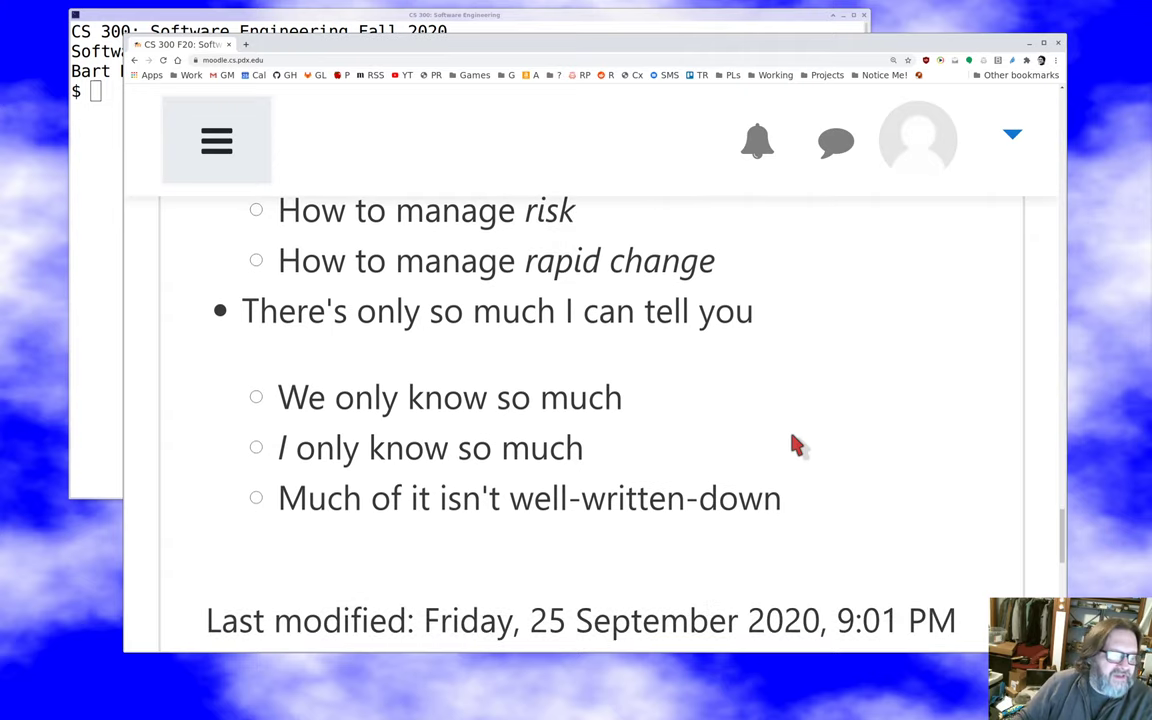
{"action": "scroll", "scroll_direction": "up", "scroll_amount": 3}
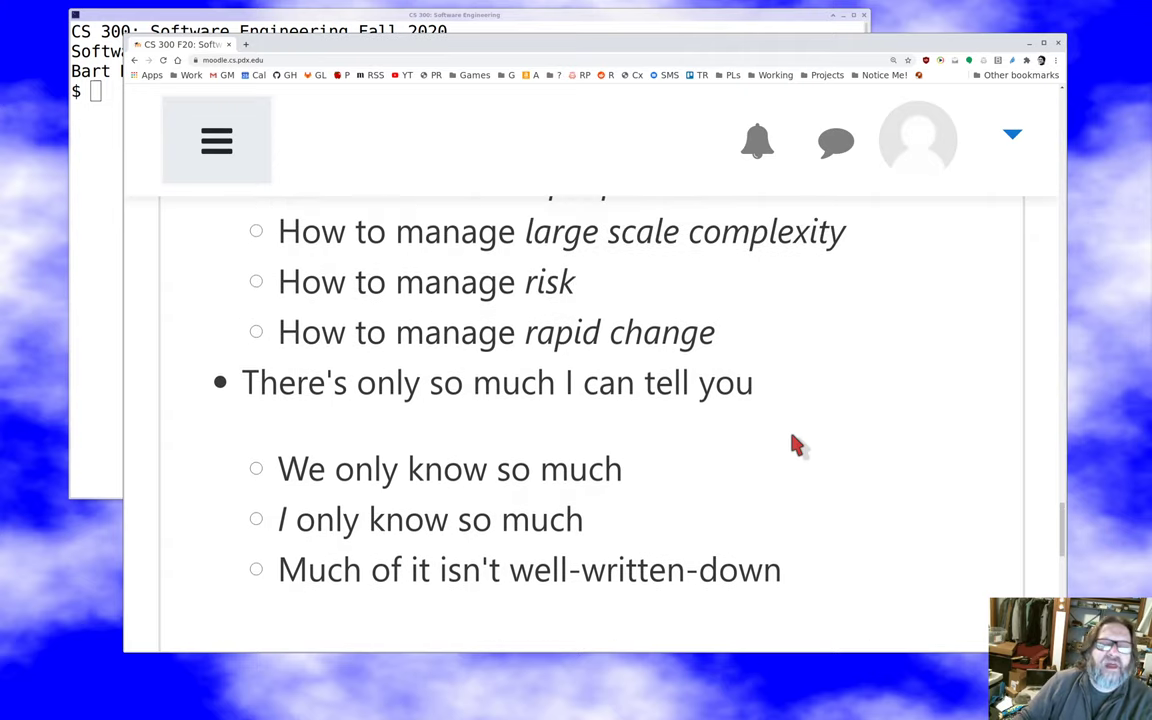